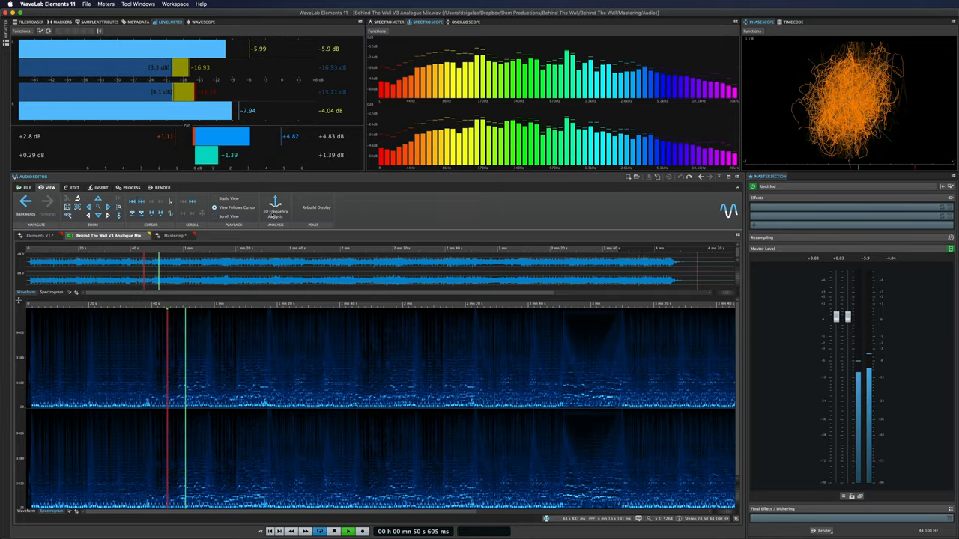
Step: Show the Mastering montage, then the Elements V1 voice-over montage with its three tracks
left_click(276, 207)
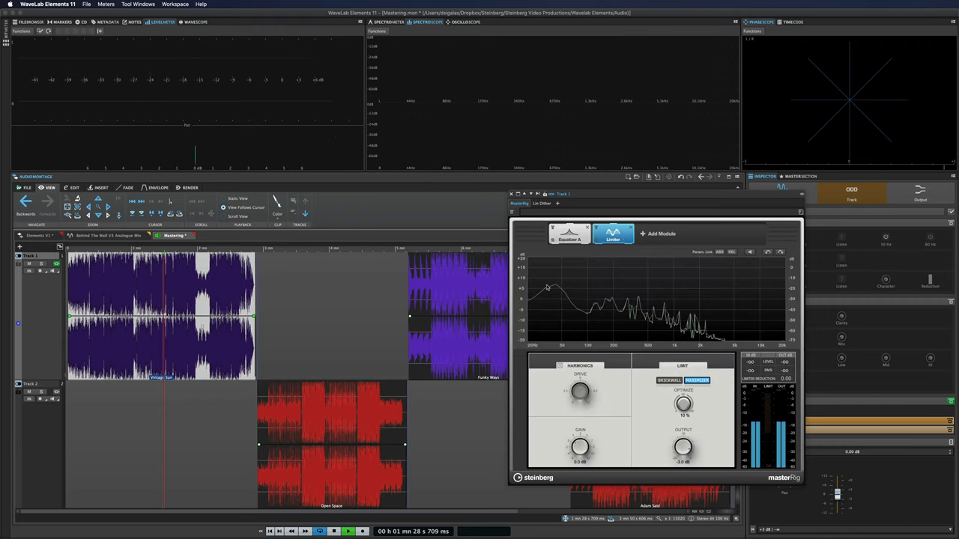
left_click(347, 530)
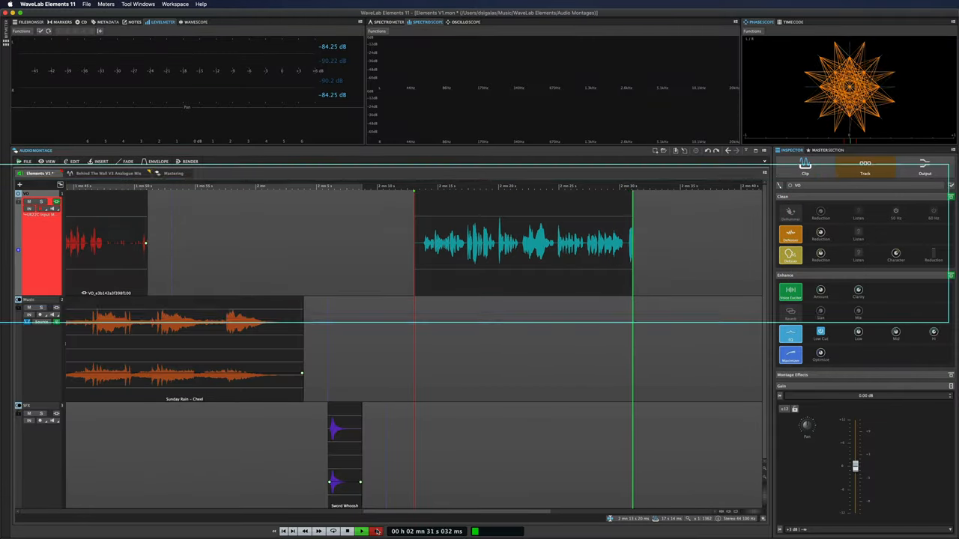
Step: Open the six-channel MultiChannel.WAV file from the file browser
left_click(217, 235)
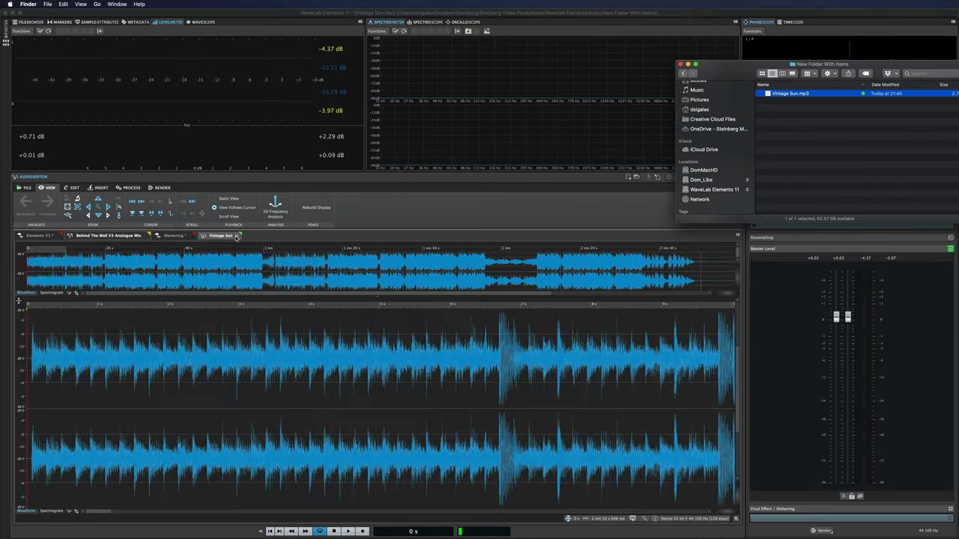
left_click(174, 236)
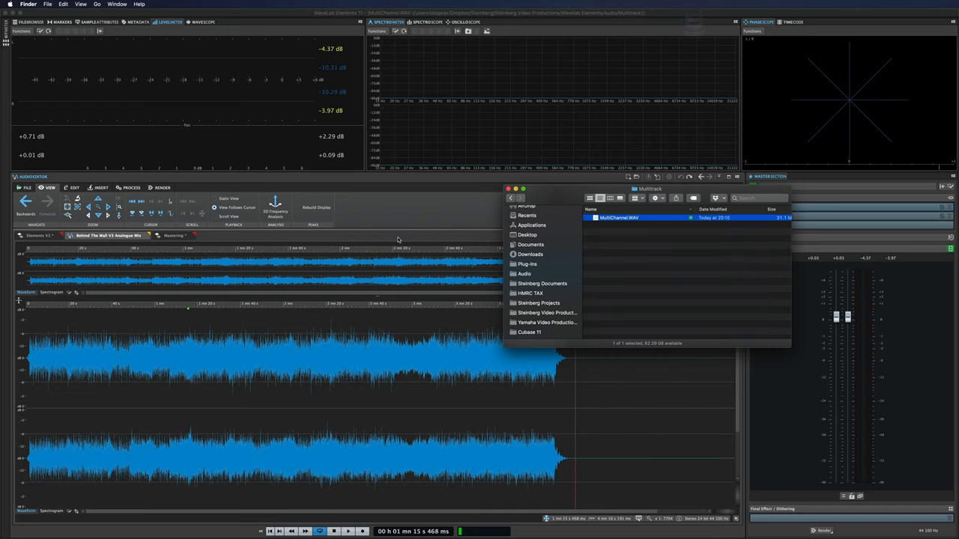
double_click(618, 217)
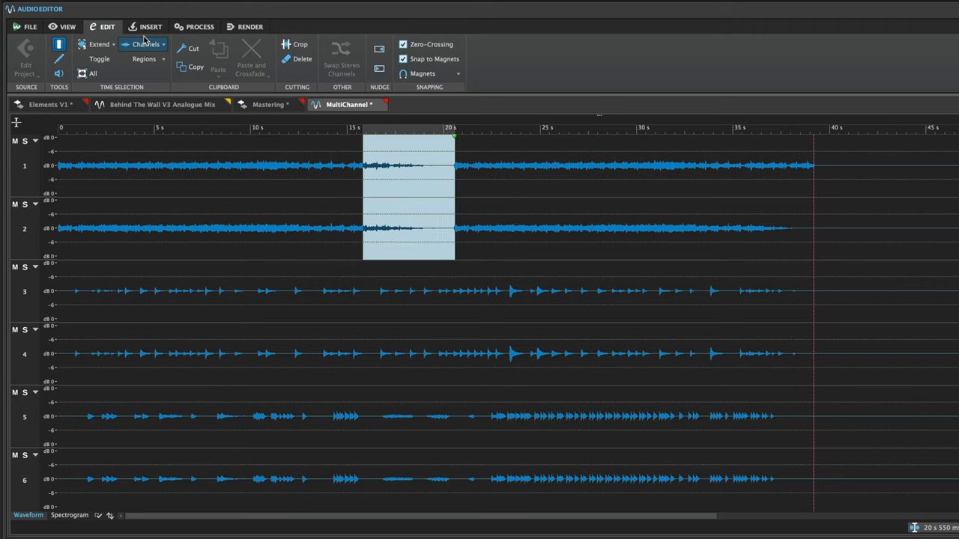
Step: Normalize channels 5 and 6 to a -3 dB peak level via Process > Level
left_click(189, 26)
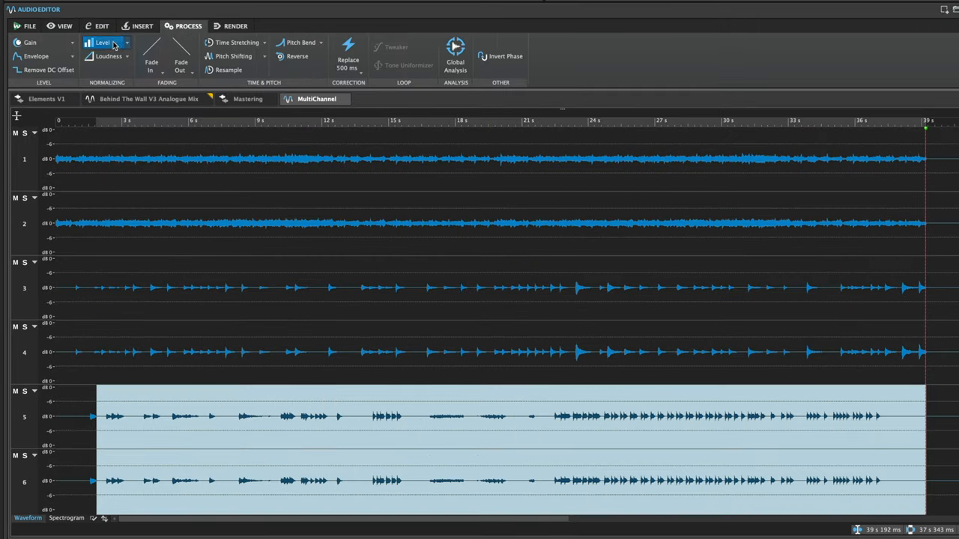
left_click(102, 42)
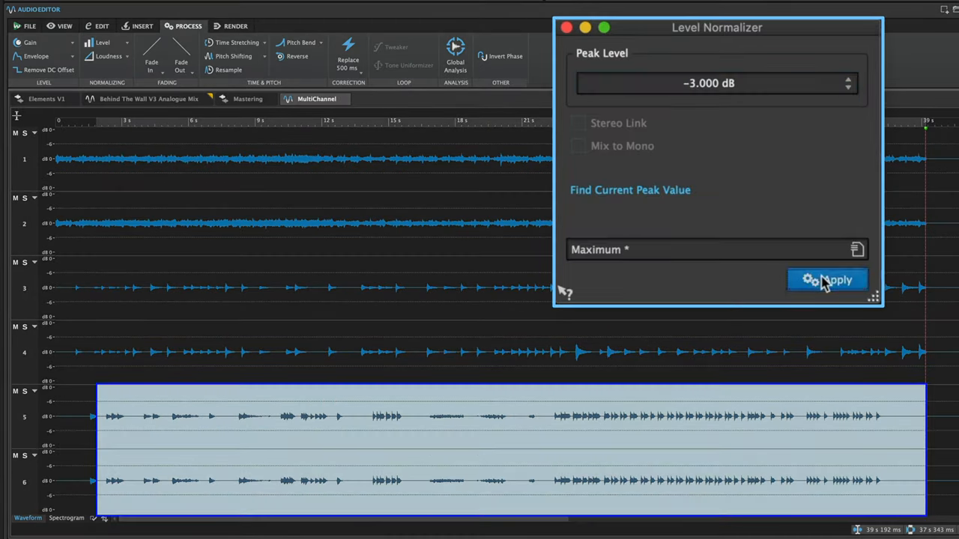
left_click(826, 281)
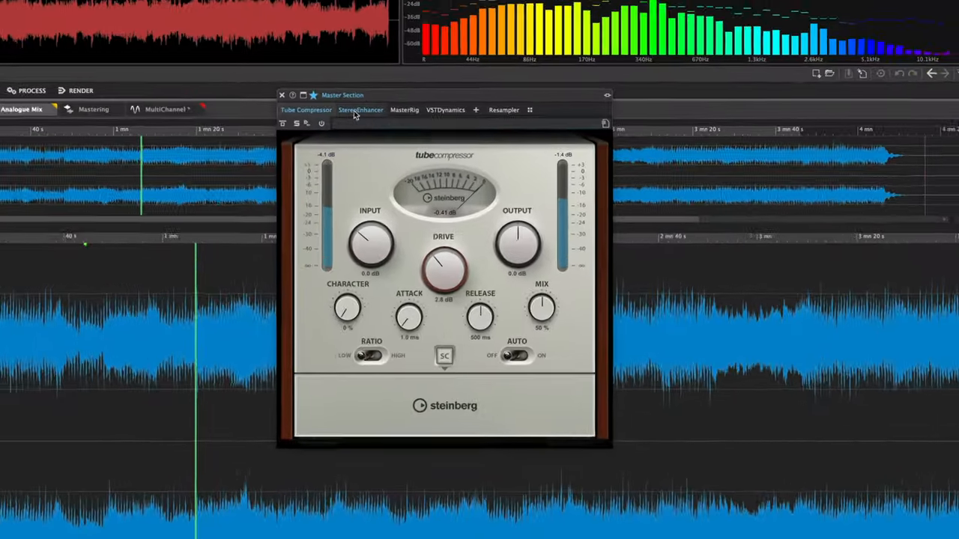
Step: Show the MasterRig chain and inspect its Limiter, Compressor and Imager modules
left_click(361, 111)
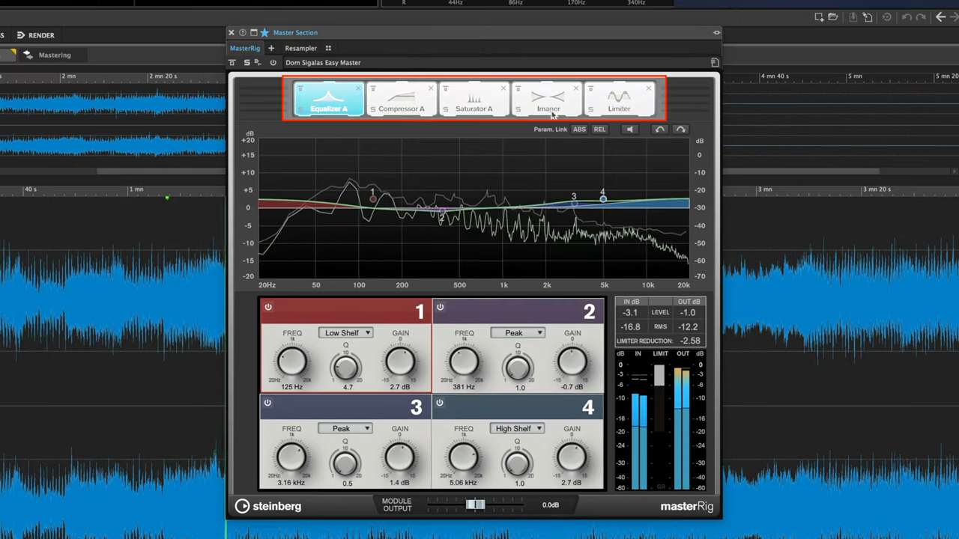
left_click(618, 99)
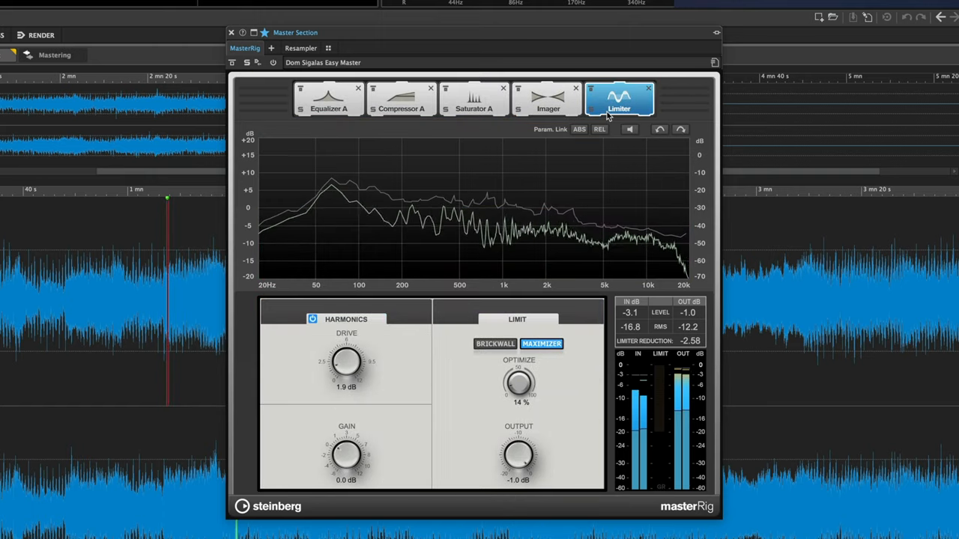
left_click(402, 99)
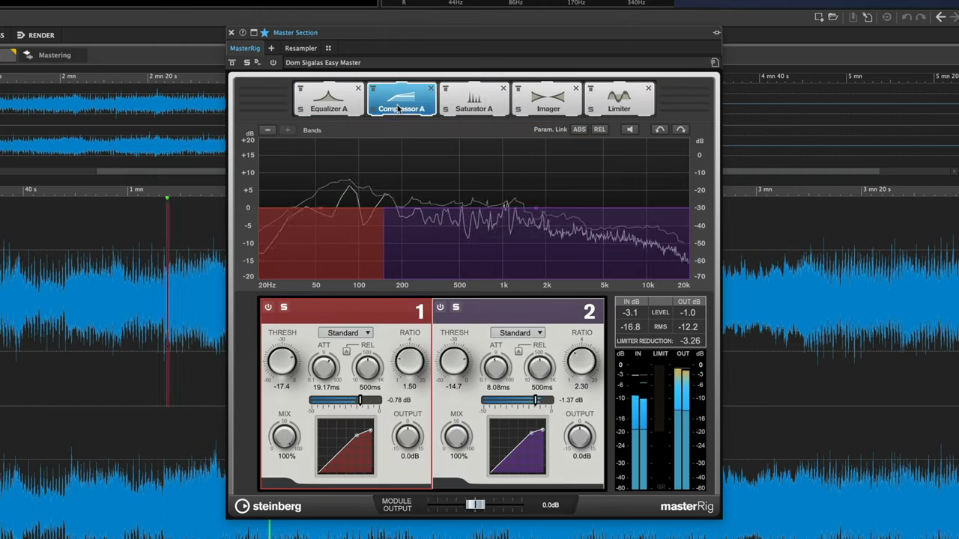
left_click(548, 99)
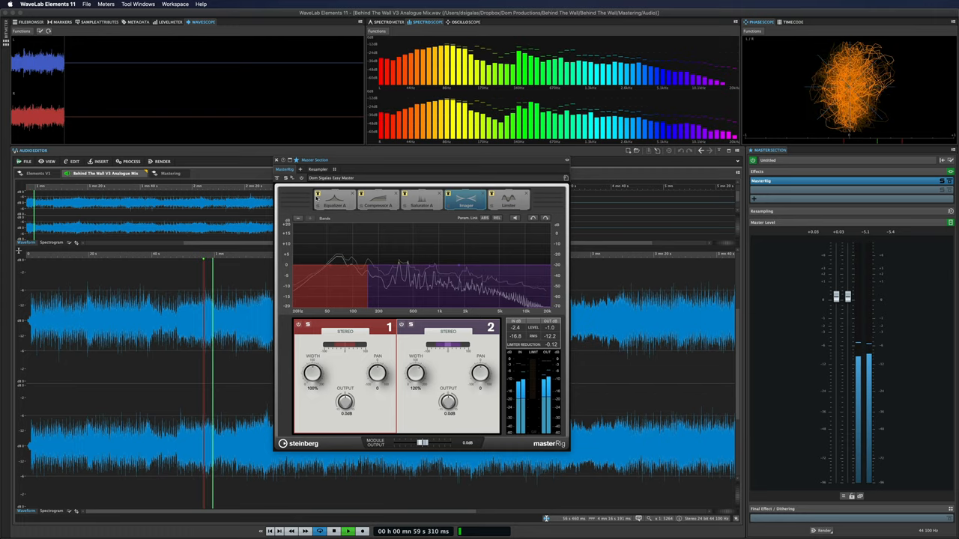
left_click(333, 201)
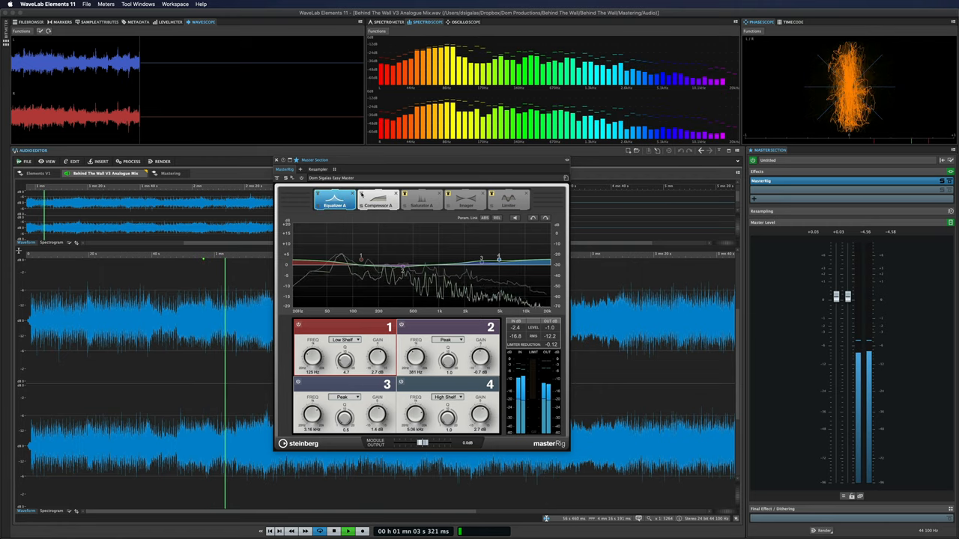
left_click(421, 201)
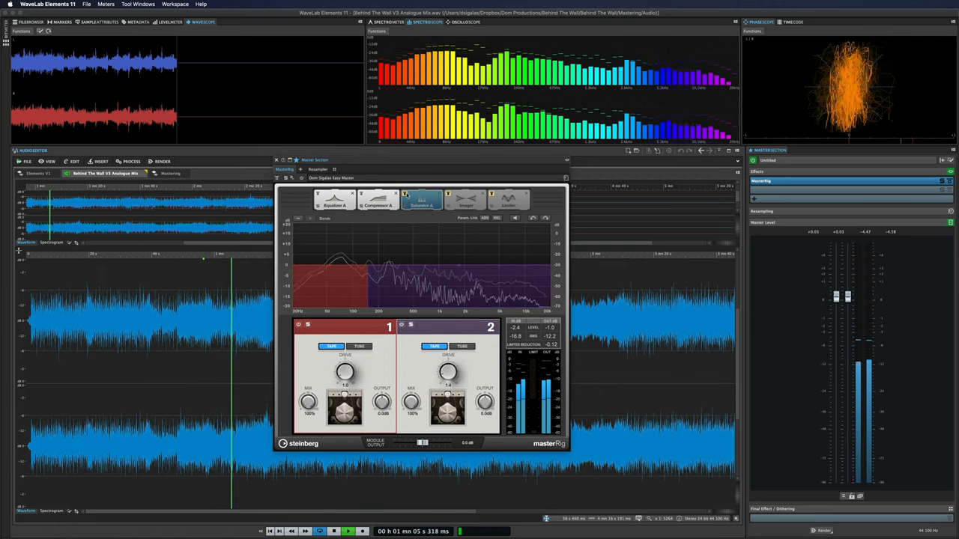
left_click(466, 201)
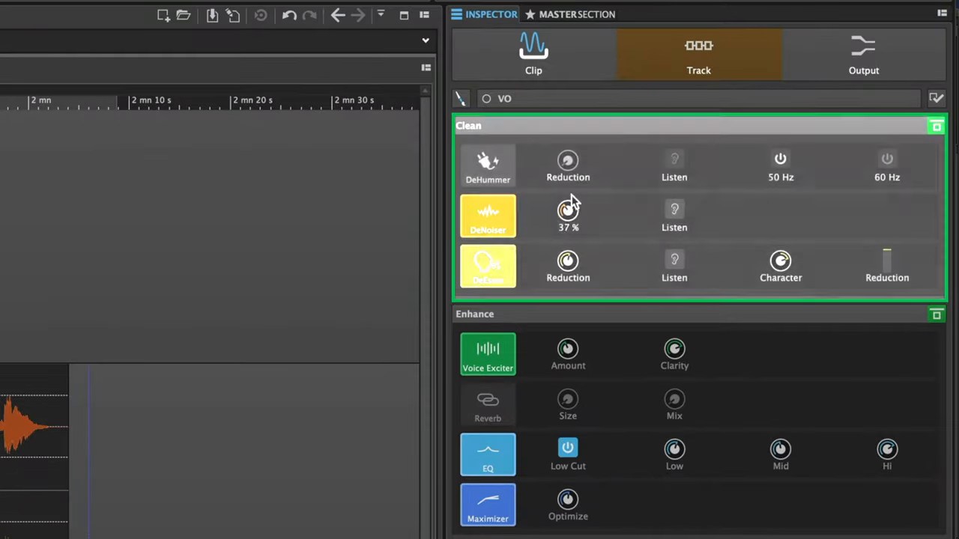
Step: Adjust the DeNoiser amount in the VO track's Clean section
left_click_drag(567, 213, 568, 222)
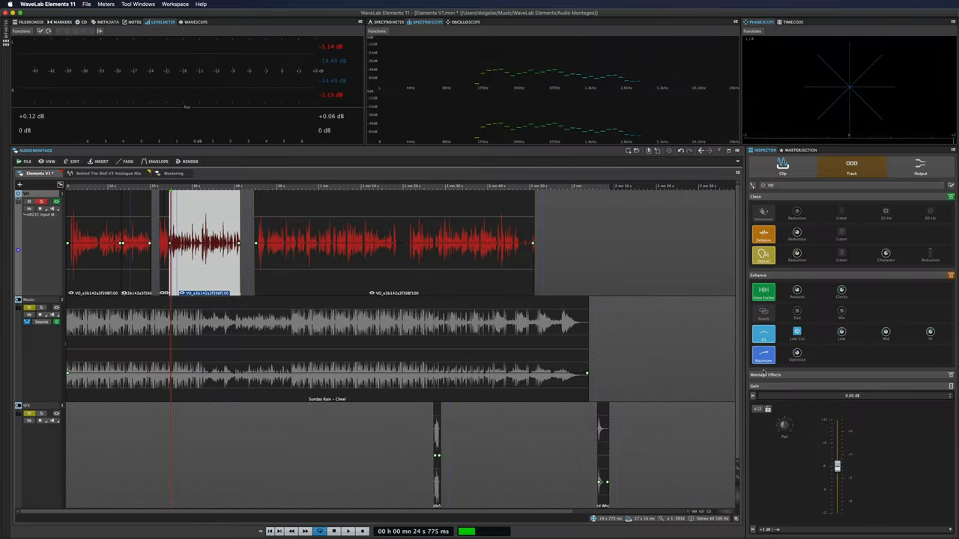
Step: Play the cleaned voice-over and bypass its track effects to compare the sound
left_click(348, 530)
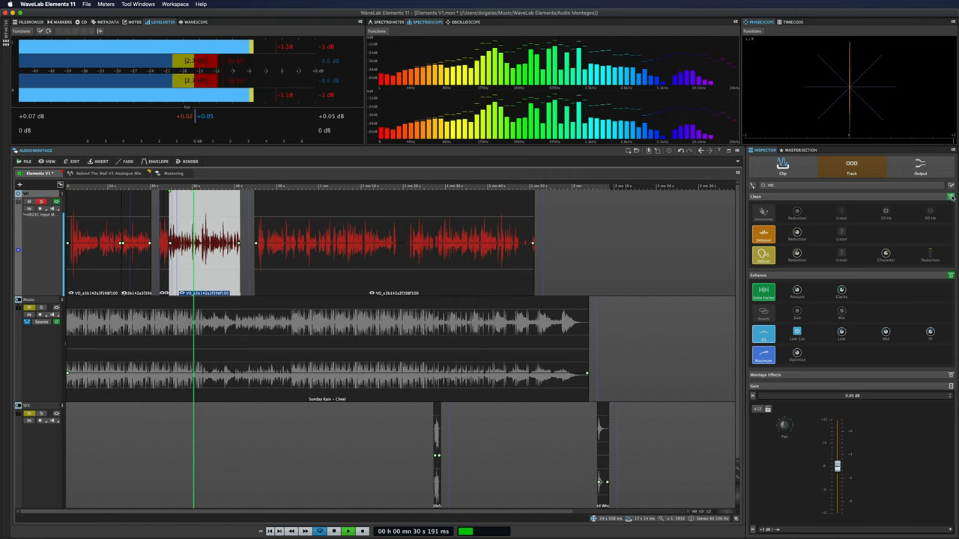
left_click(951, 196)
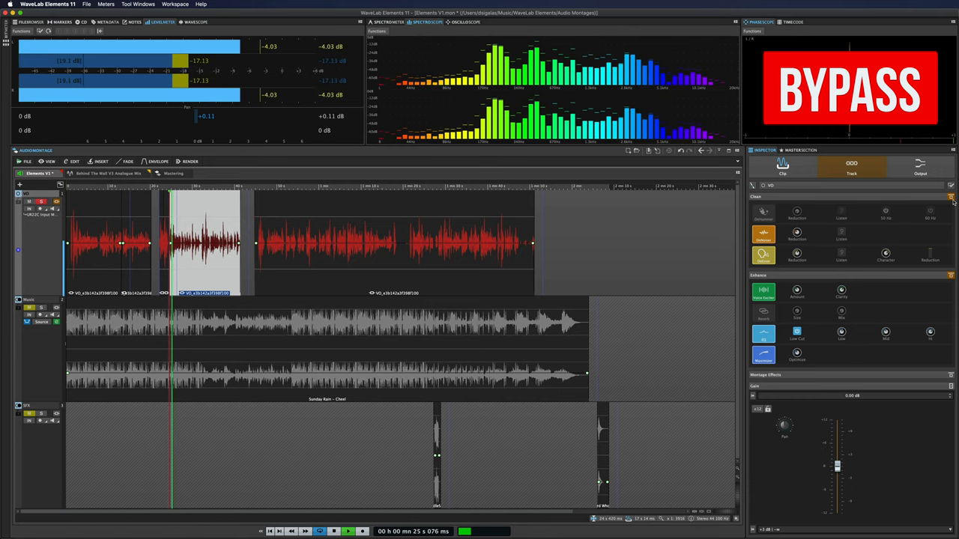